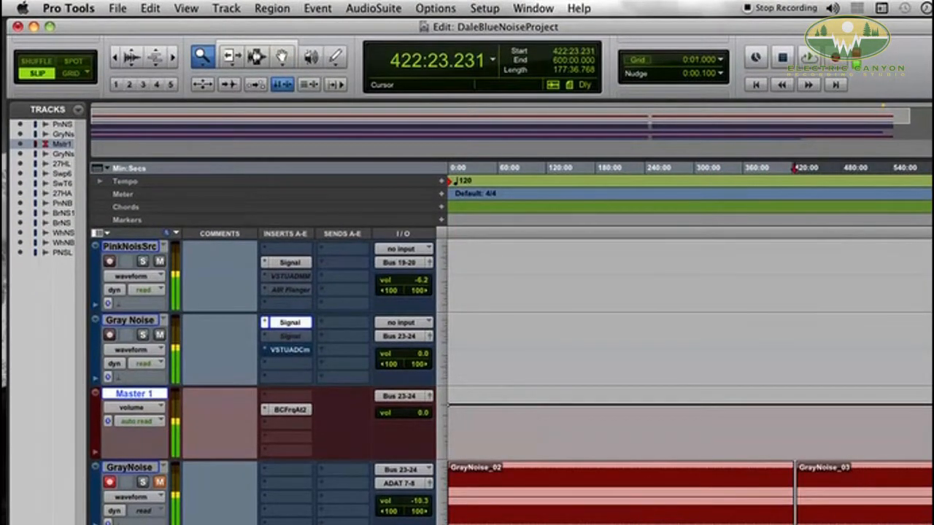
- Cycle the Gray Noise Signal Generator through sine, square, sawtooth and triangle, then set White Noise
{"action": "left_click", "coordinate": [290, 321]}
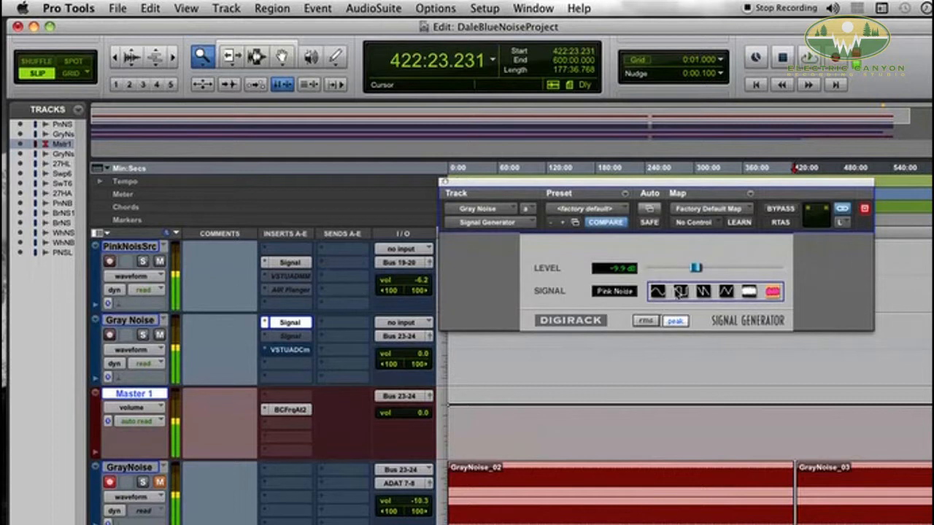
{"action": "left_click", "coordinate": [656, 291]}
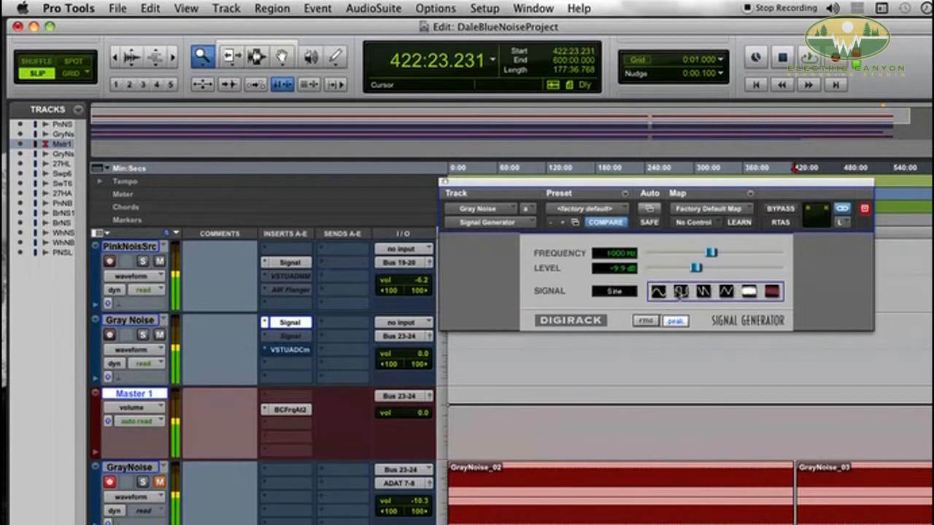
{"action": "left_click", "coordinate": [679, 291]}
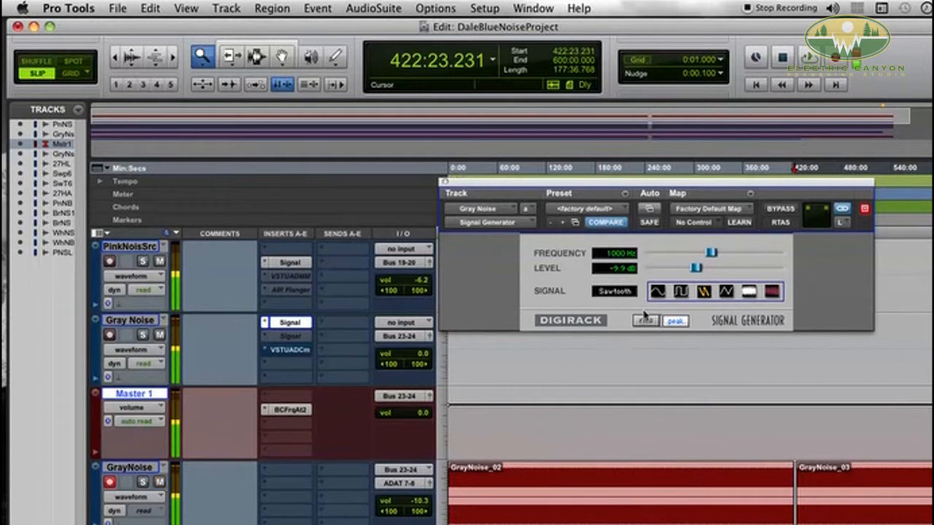
{"action": "left_click", "coordinate": [657, 291]}
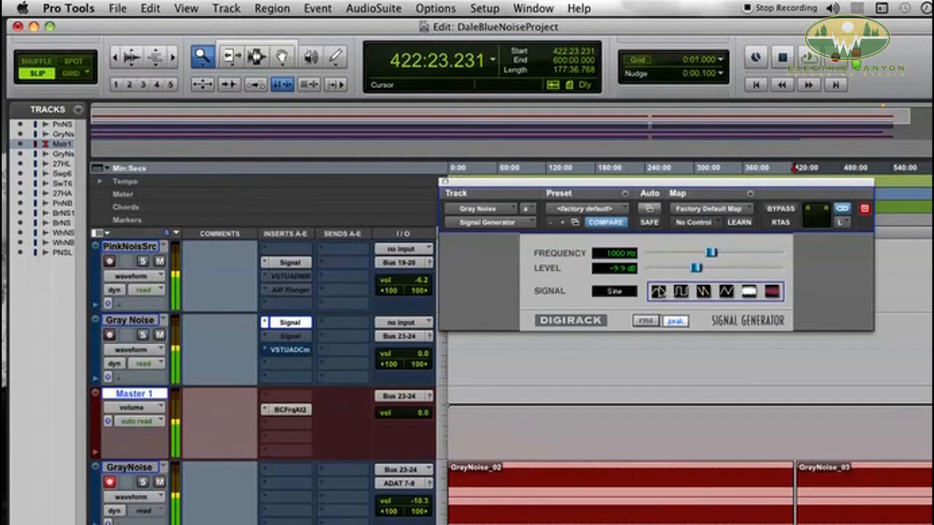
{"action": "left_click", "coordinate": [680, 291]}
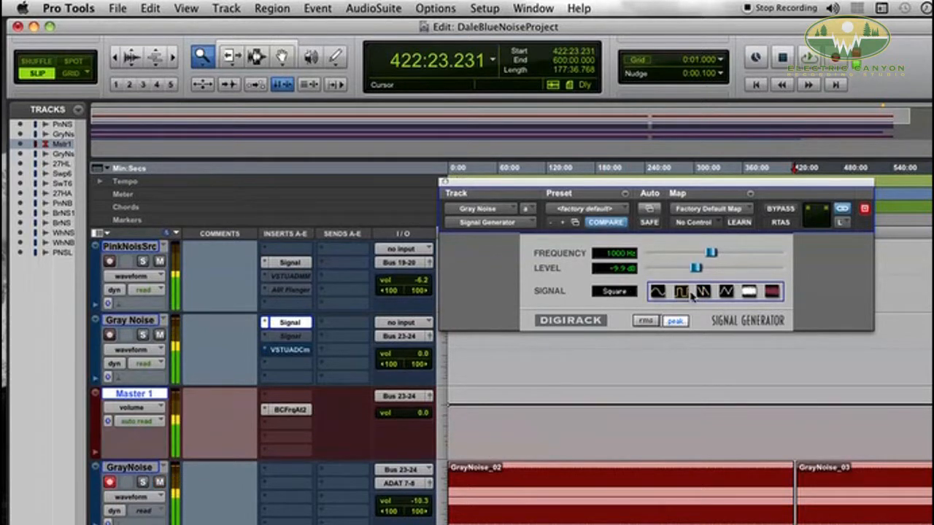
{"action": "left_click", "coordinate": [701, 291]}
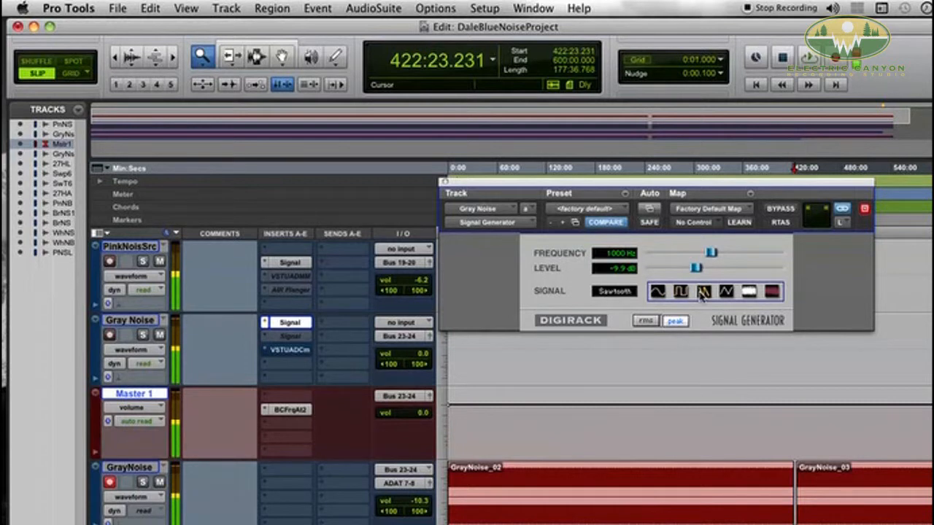
{"action": "left_click", "coordinate": [725, 291]}
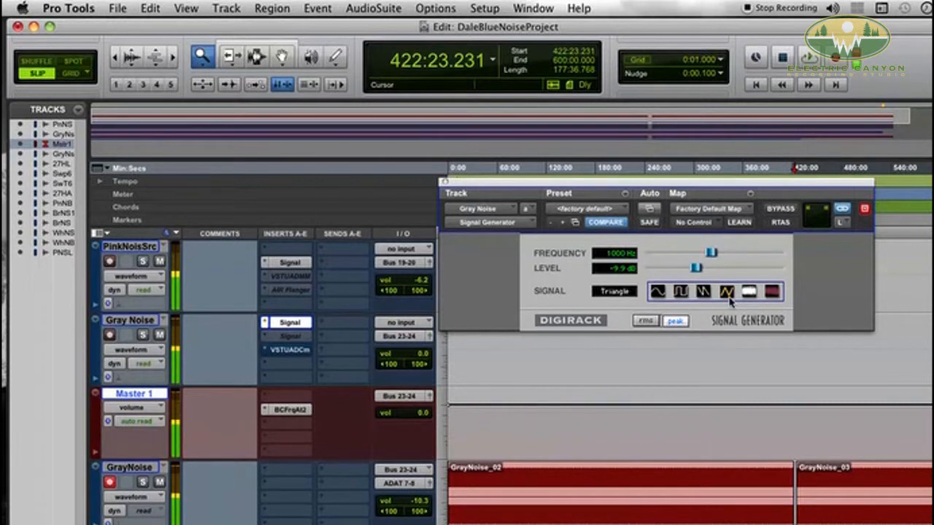
{"action": "left_click", "coordinate": [748, 291]}
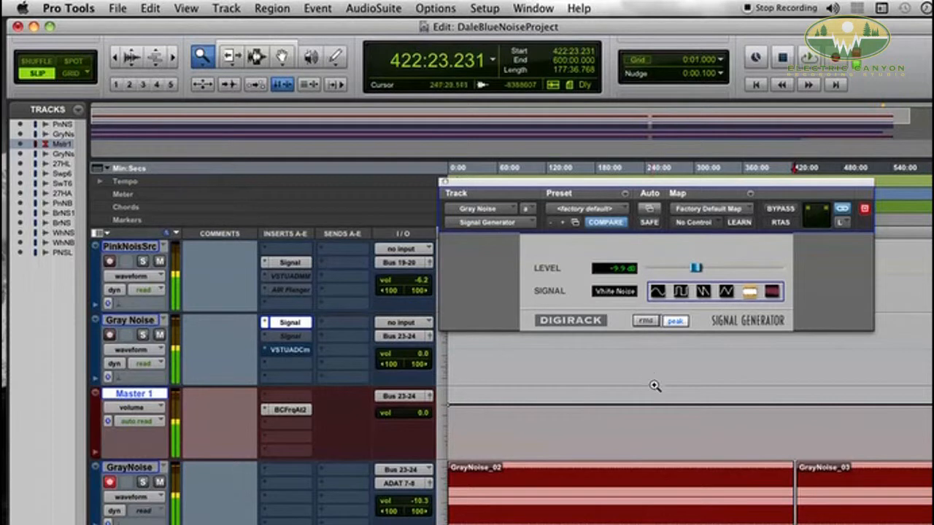
{"action": "left_click", "coordinate": [771, 291]}
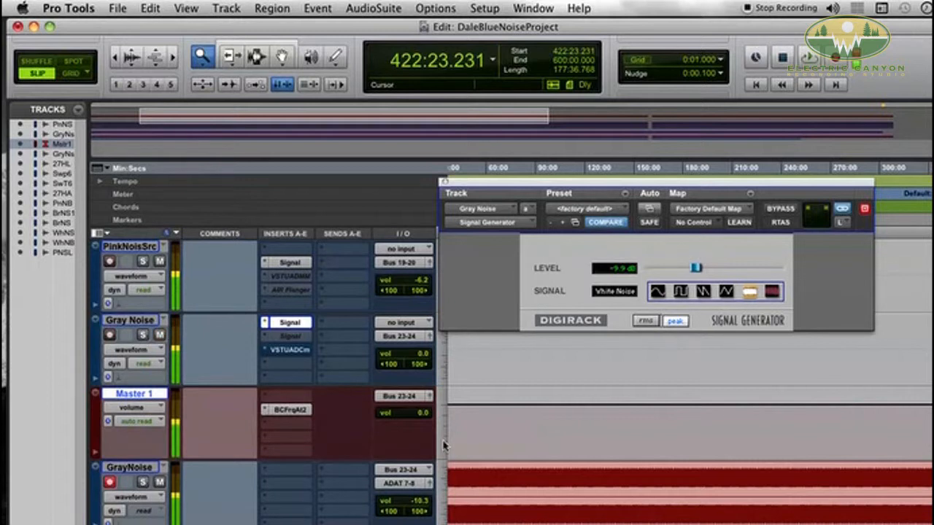
{"action": "mouse_move", "coordinate": [263, 427]}
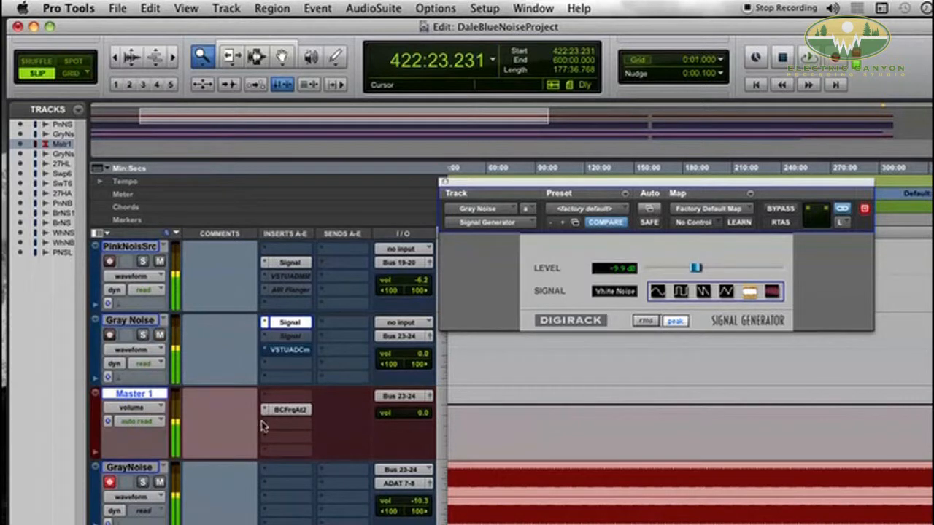
{"action": "mouse_move", "coordinate": [297, 427]}
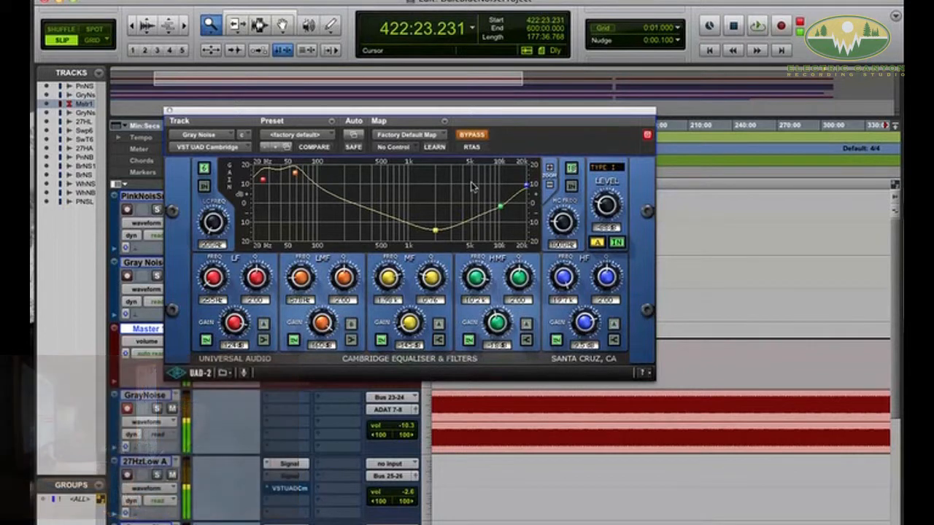
- Take the Cambridge EQ out of bypass so it shapes the noise
{"action": "left_click", "coordinate": [471, 134]}
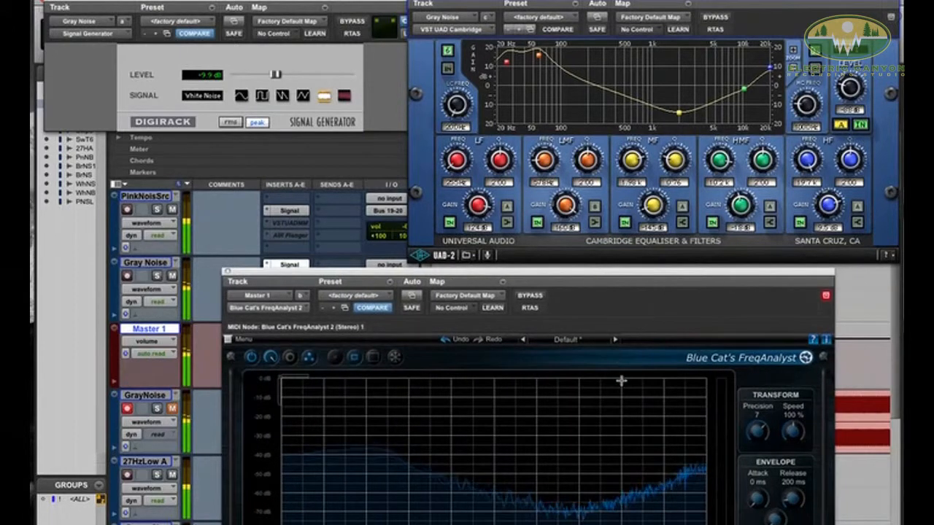
{"action": "mouse_move", "coordinate": [650, 436]}
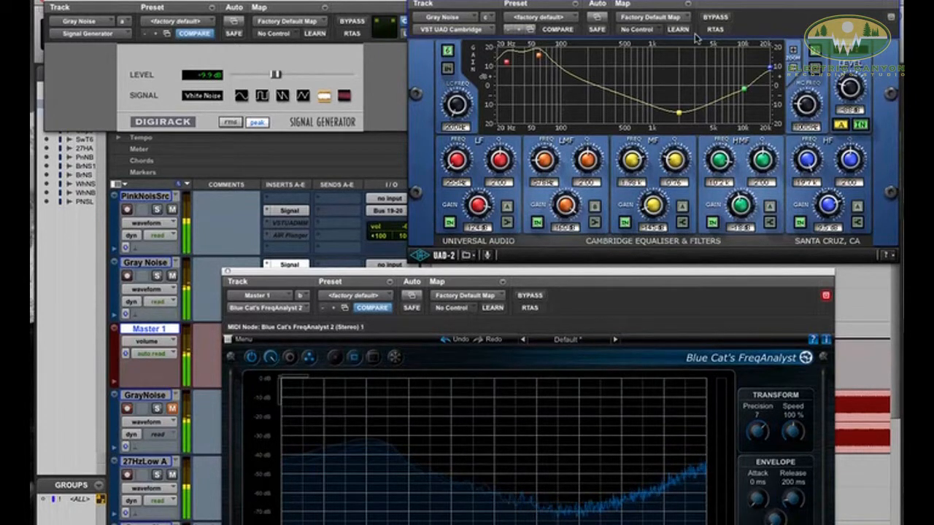
- Bypass the Cambridge EQ and return the generator to White Noise
{"action": "left_click", "coordinate": [715, 16]}
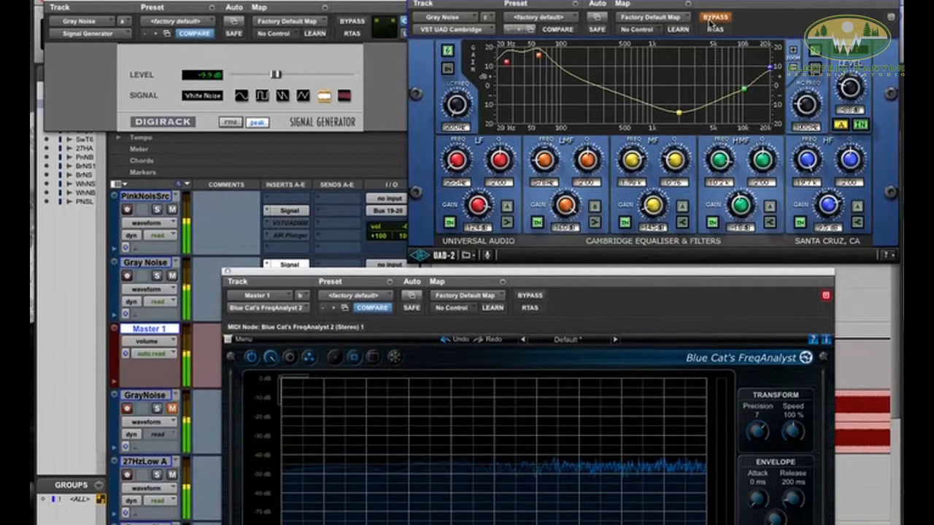
{"action": "mouse_move", "coordinate": [714, 17]}
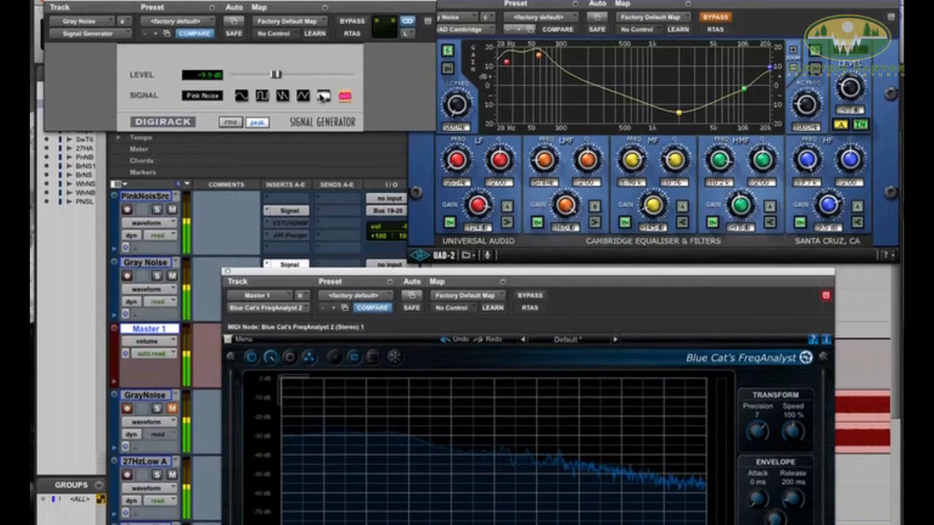
{"action": "left_click", "coordinate": [344, 95]}
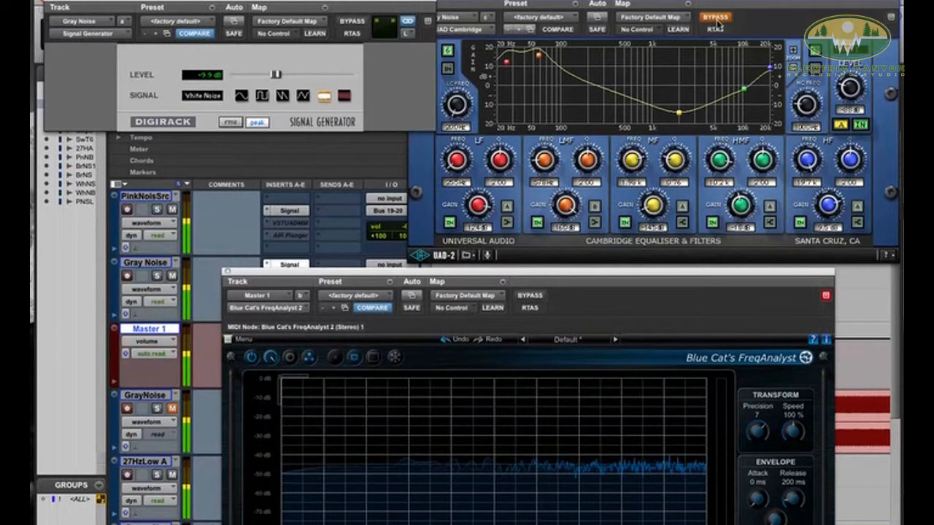